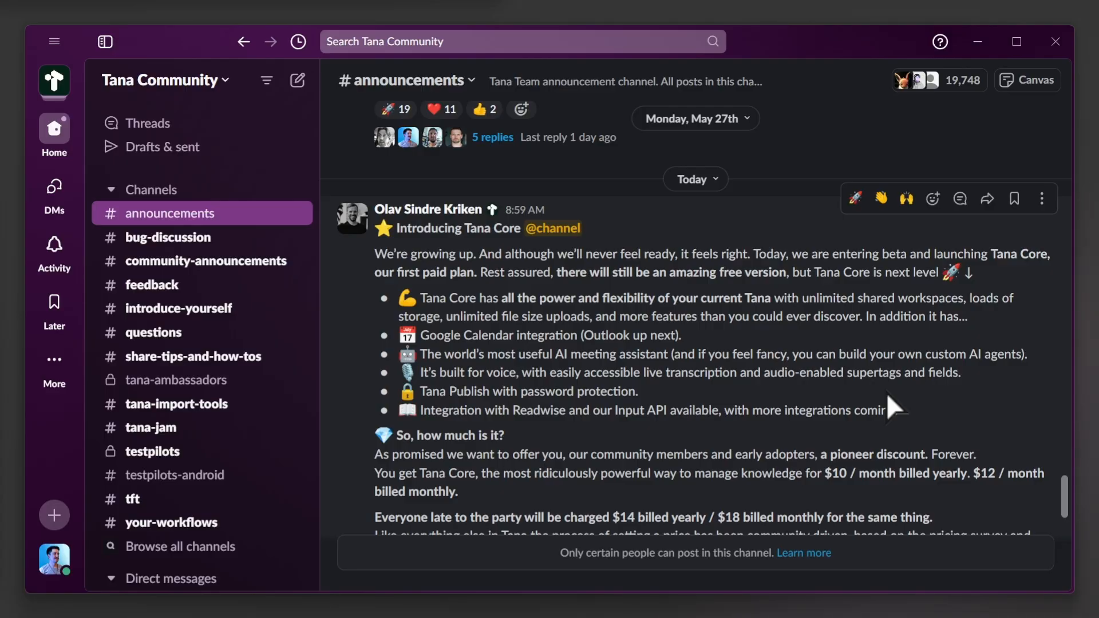
Scroll the Tana Core post in #announcements down to its embedded launch video.
{"action": "scroll", "scroll_direction": "down", "scroll_amount": 3}
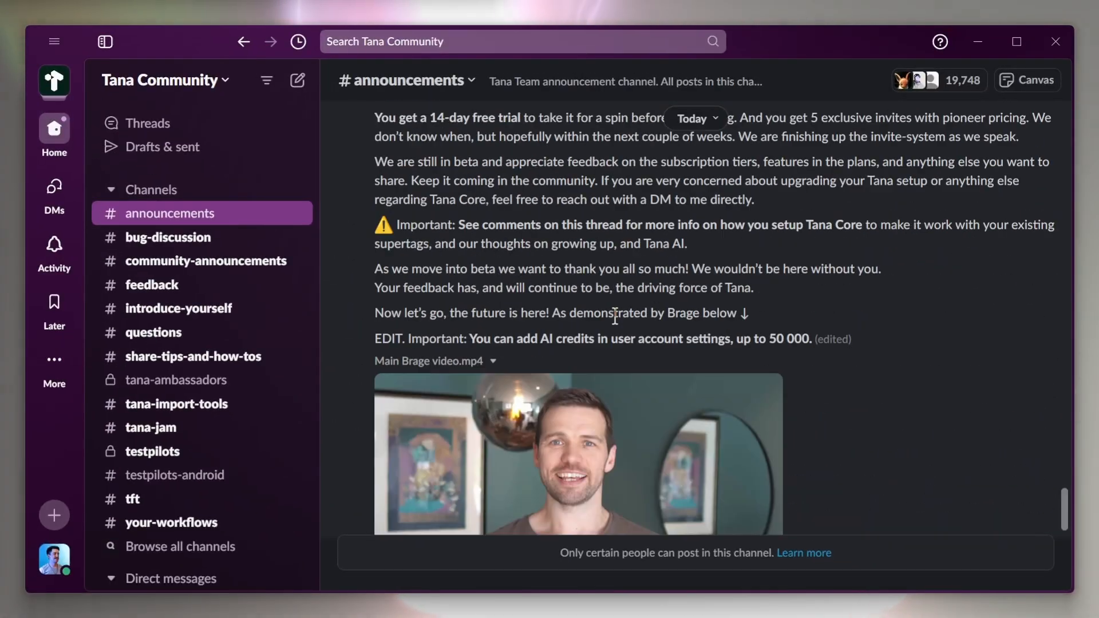
{"action": "scroll", "scroll_direction": "down", "scroll_amount": 3}
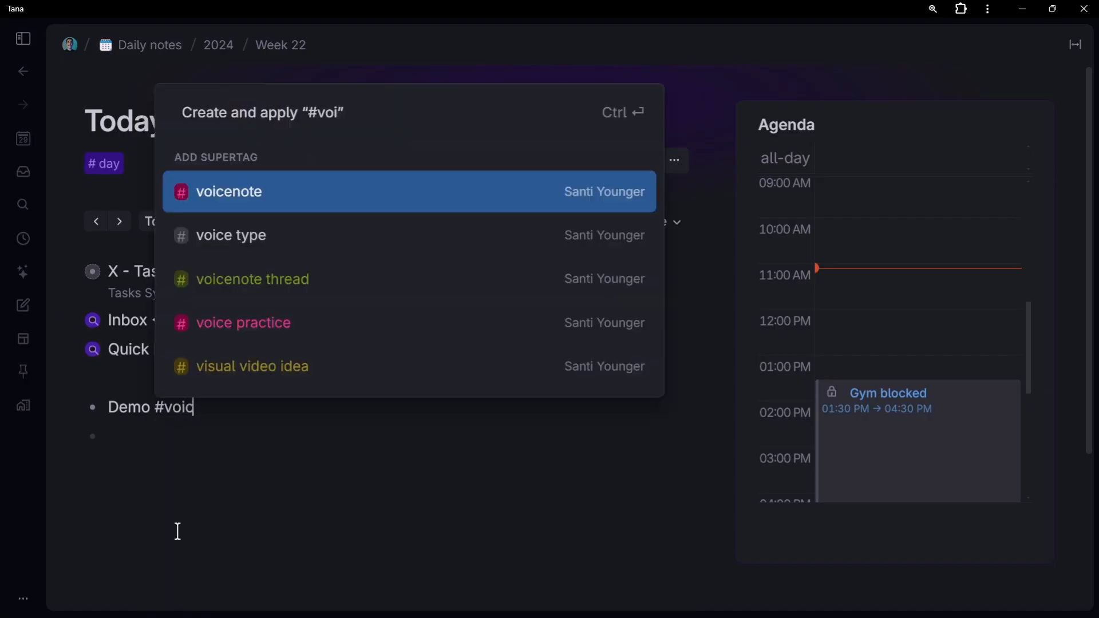
Tag the Demo bullet with the #voicenote supertag and reveal its recording option.
{"action": "left_click", "coordinate": [228, 192]}
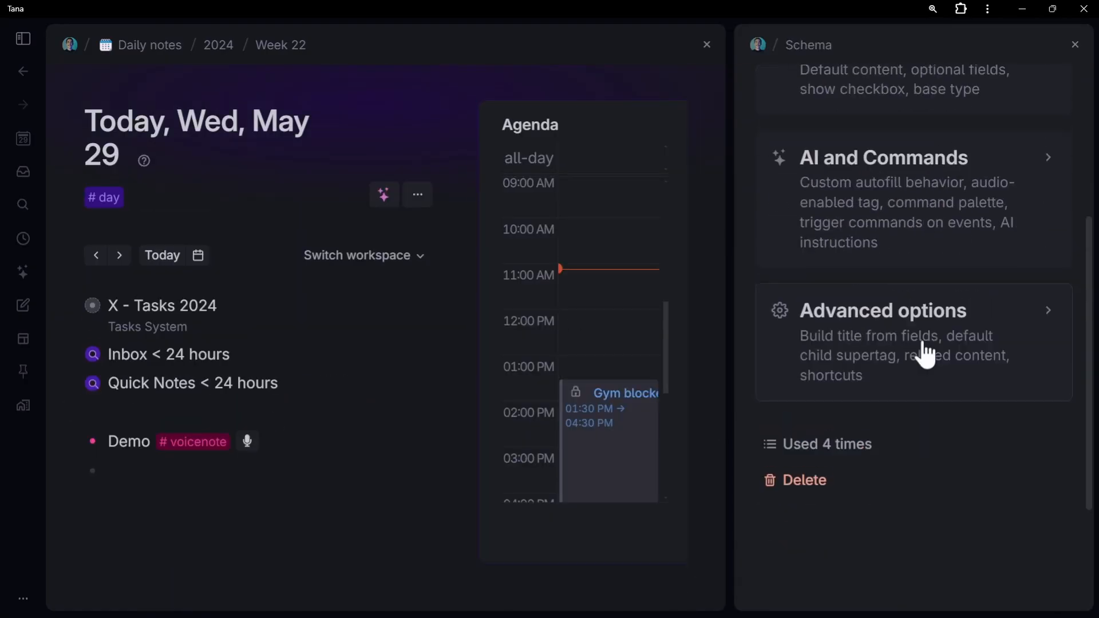
{"action": "left_click", "coordinate": [883, 157]}
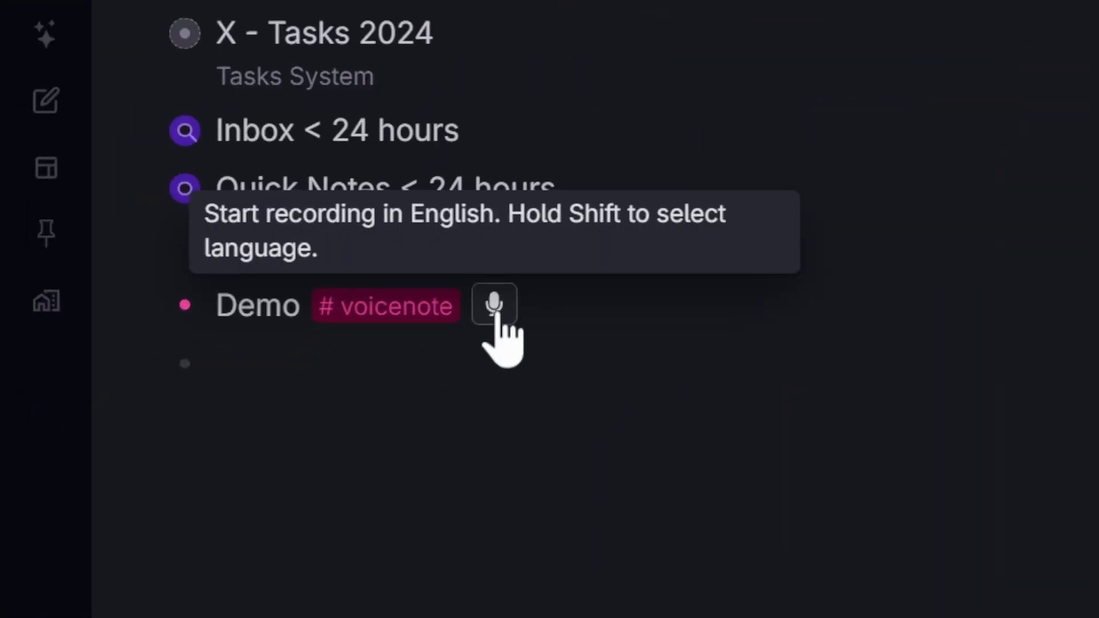
Live-transcribe speech under the Demo voicenote, pausing and resuming to add a second bullet.
{"action": "left_click", "coordinate": [493, 304]}
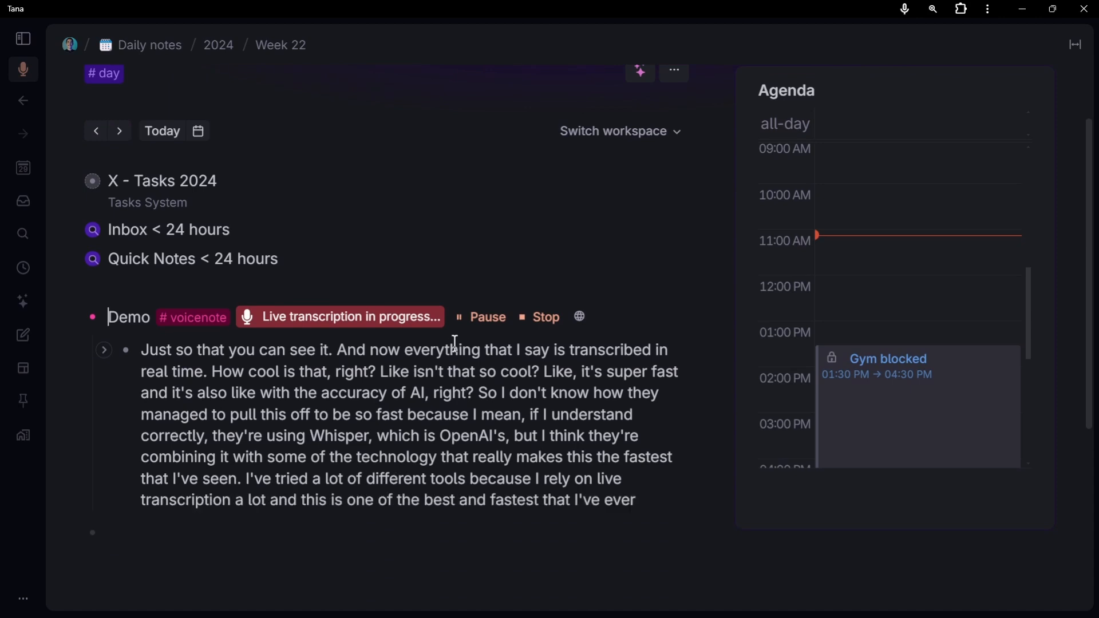
{"action": "left_click", "coordinate": [488, 317]}
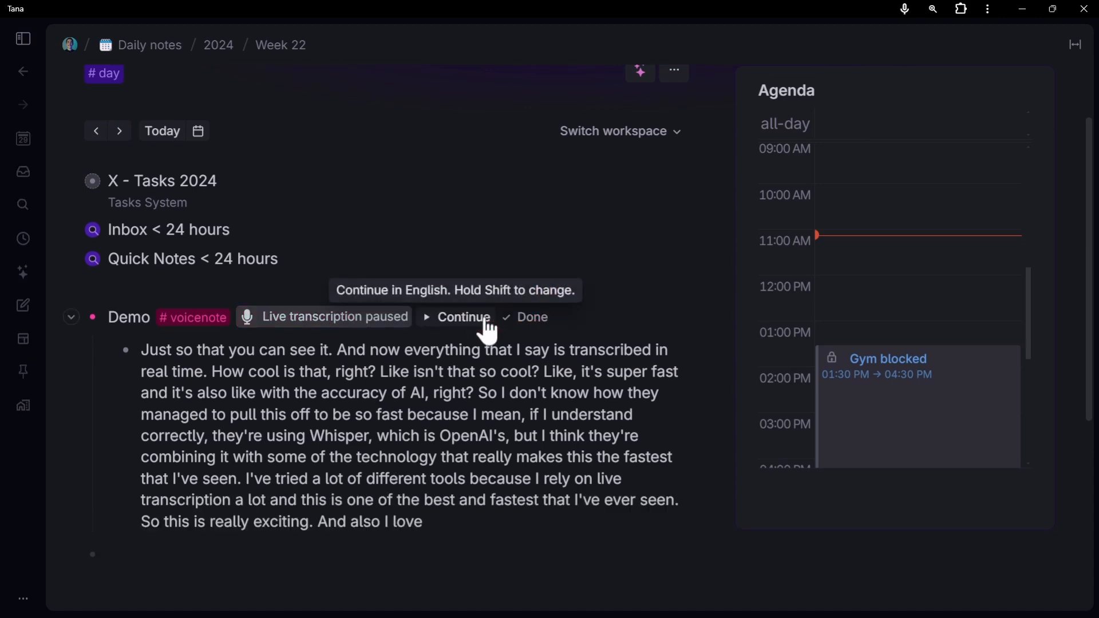
{"action": "left_click", "coordinate": [460, 318]}
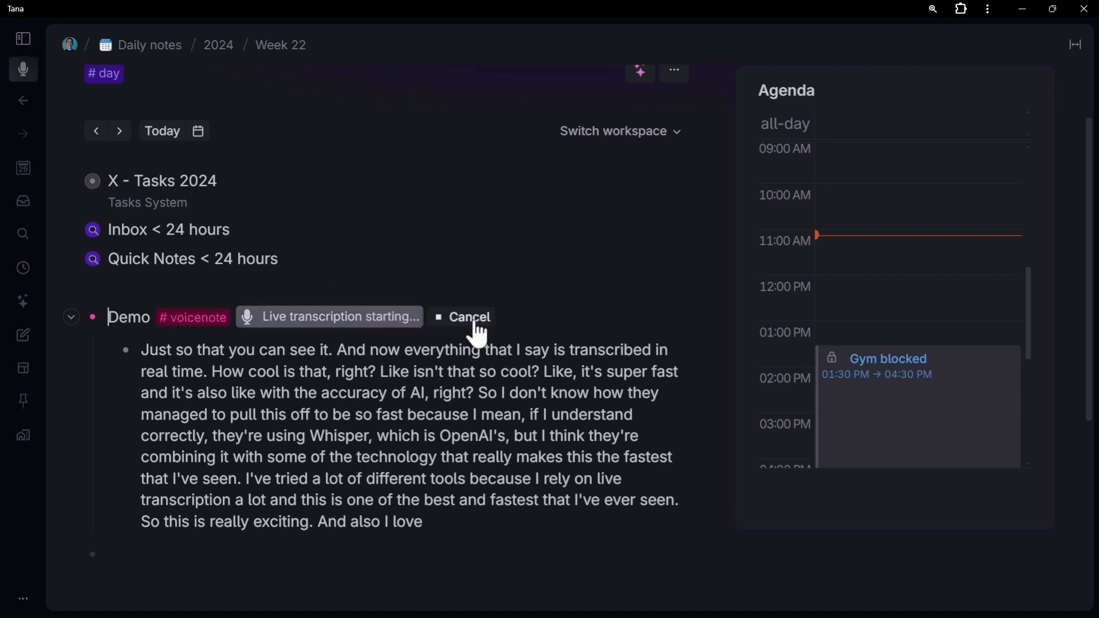
{"action": "left_click", "coordinate": [364, 318]}
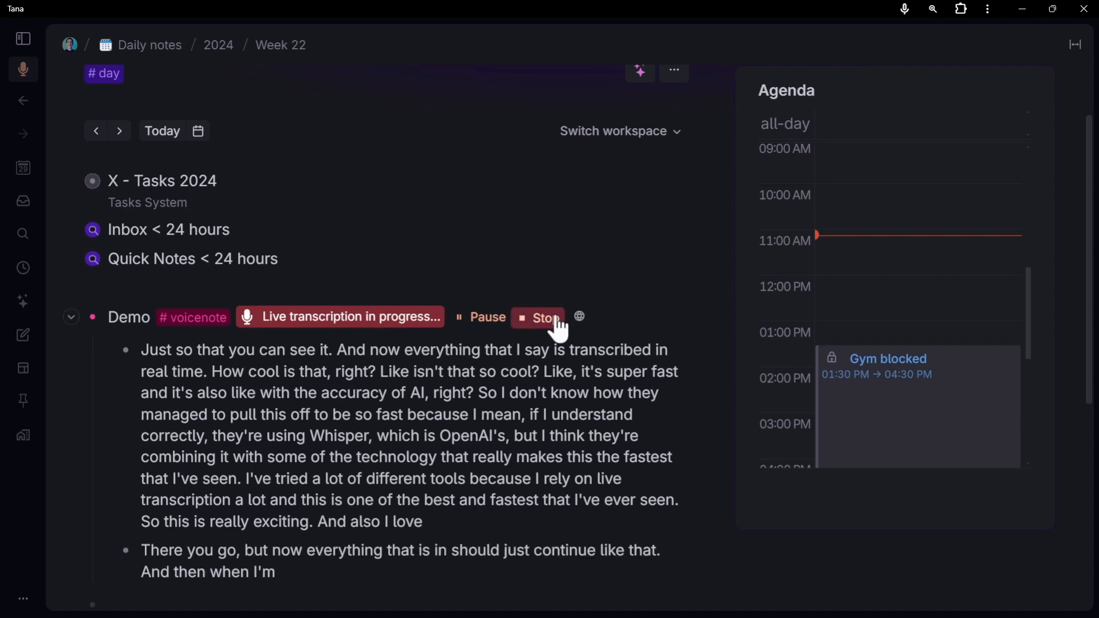
Stop the live transcription and start a separate Capture voice recording via the command palette.
{"action": "left_click", "coordinate": [538, 317]}
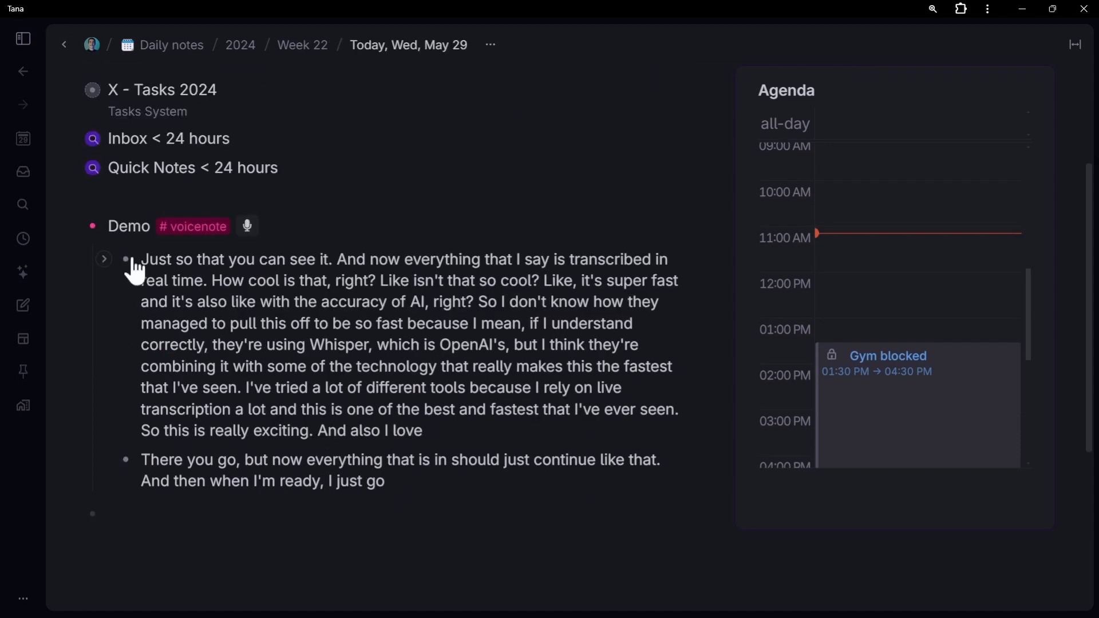
{"action": "type", "text": "cap"}
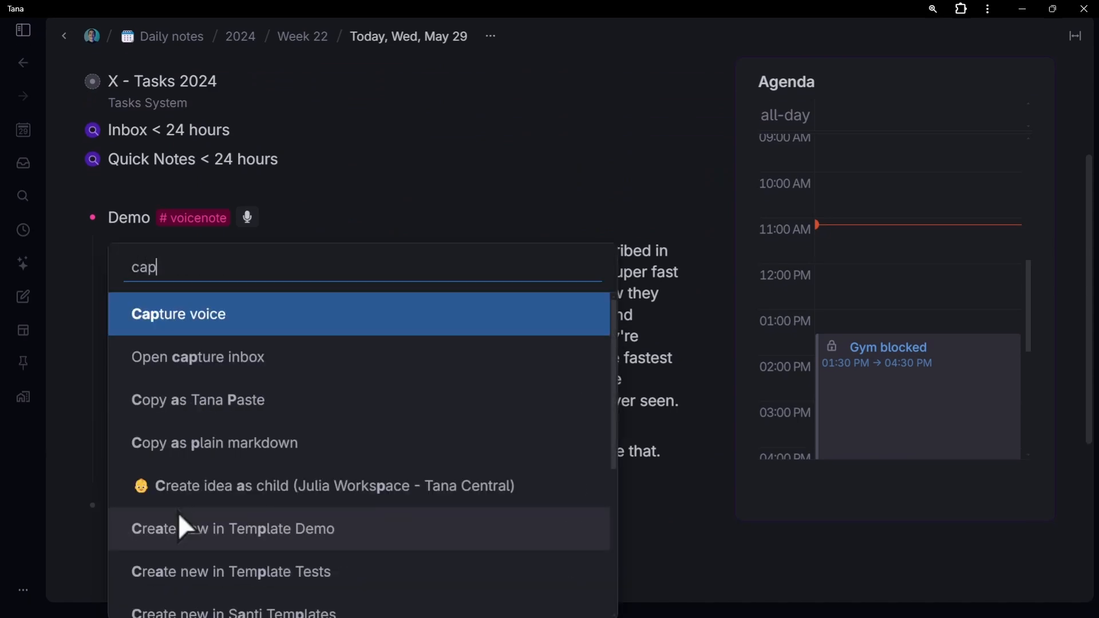
{"action": "left_click", "coordinate": [178, 314]}
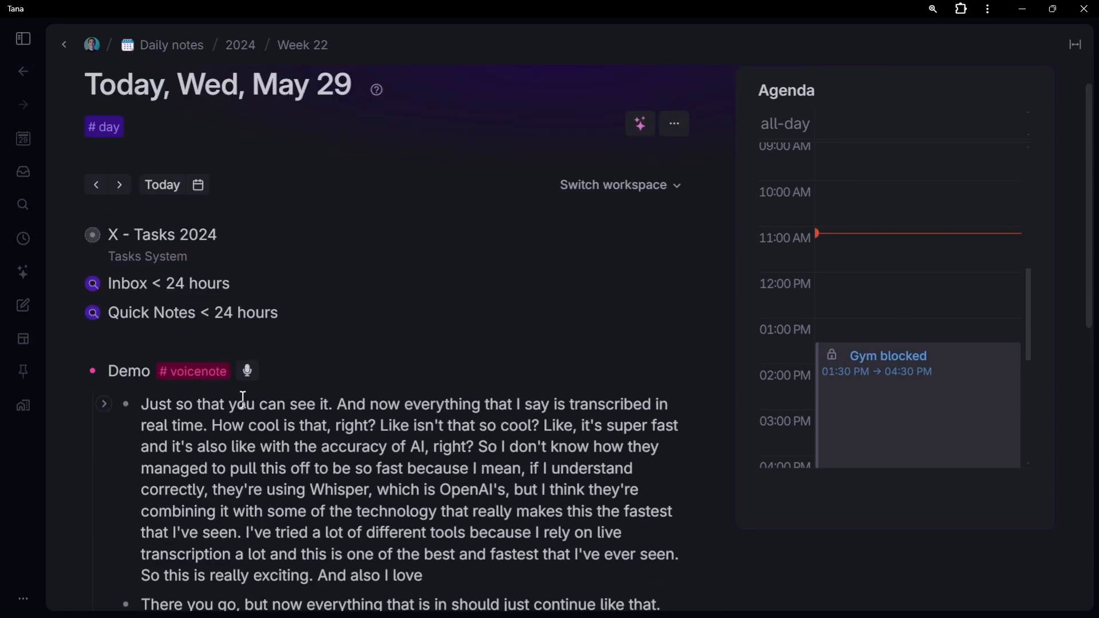
{"action": "scroll", "scroll_direction": "down", "scroll_amount": 3}
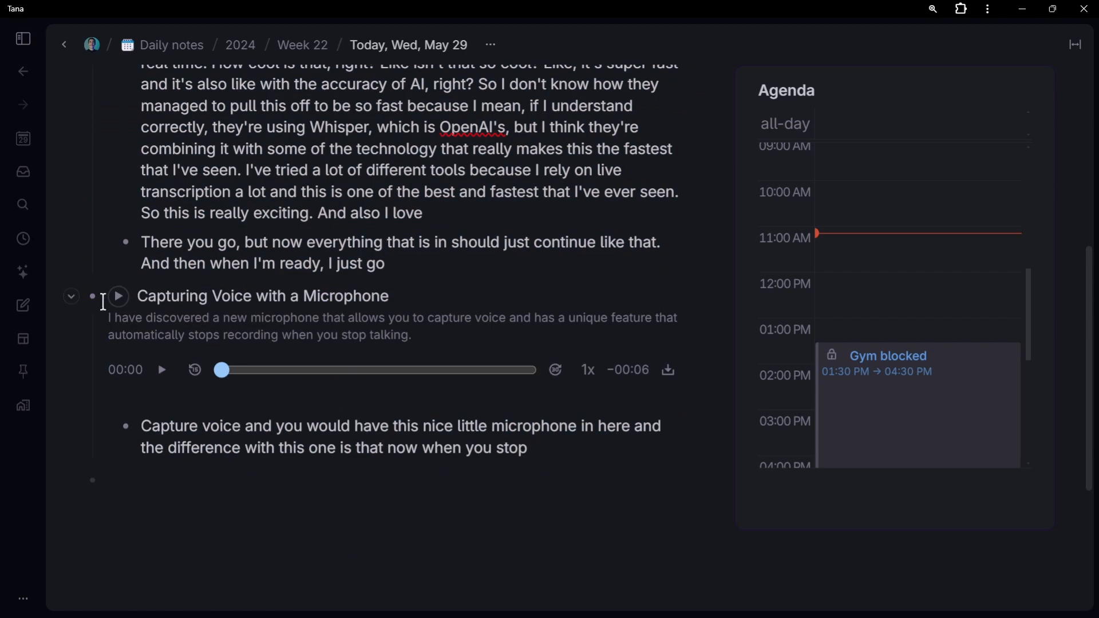
Transcribe the Inbox voice memo into 'Dictating things' bullets and return to today's daily note.
{"action": "left_click", "coordinate": [69, 295]}
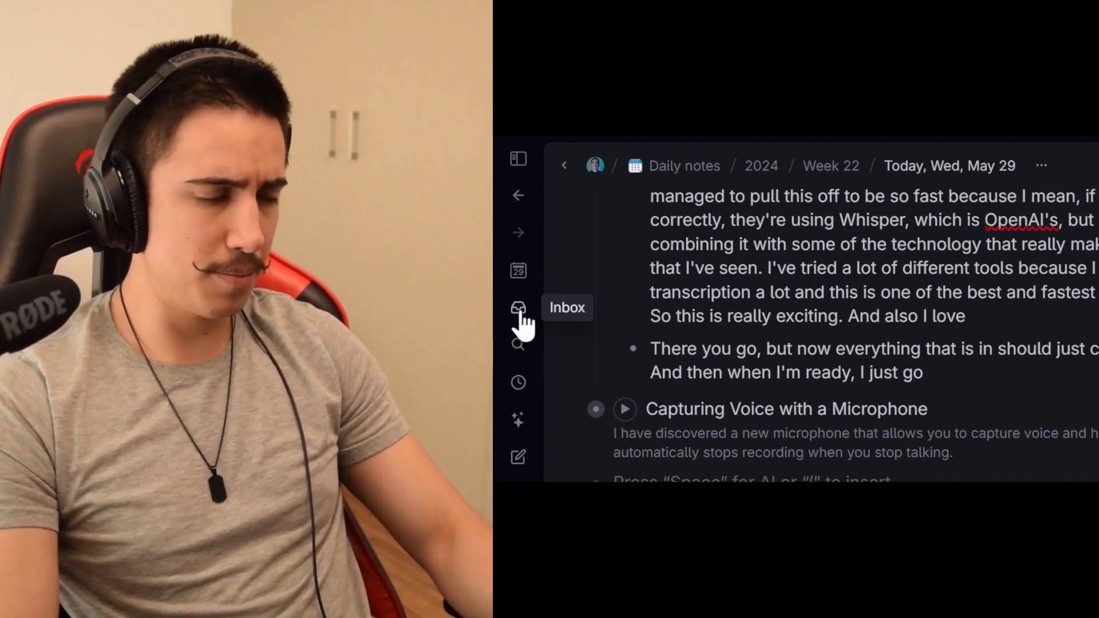
{"action": "left_click", "coordinate": [518, 307]}
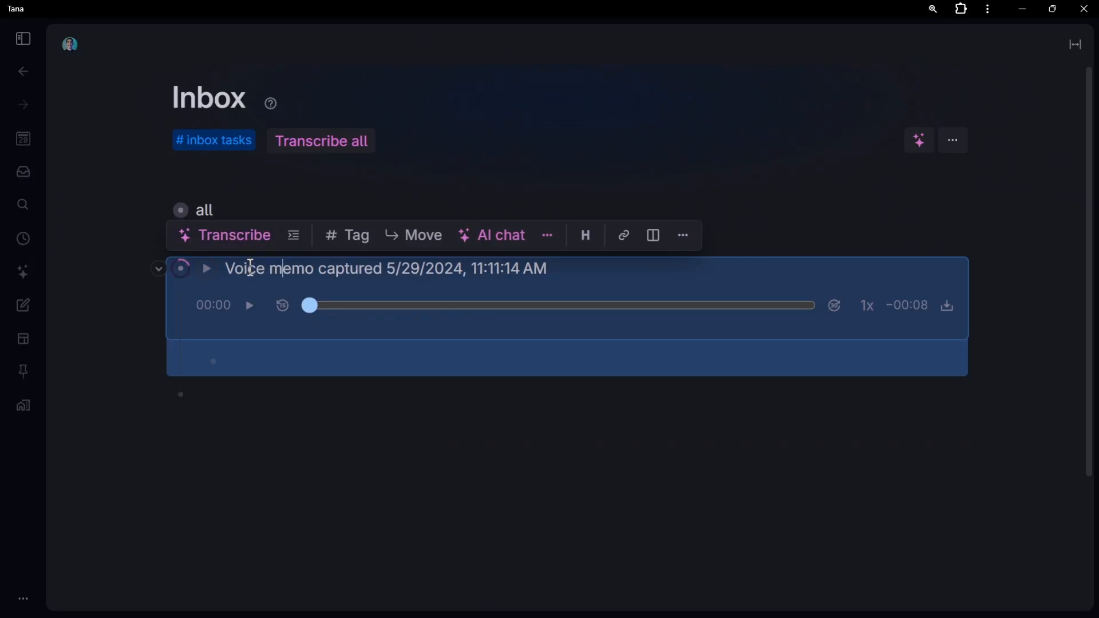
{"action": "left_click", "coordinate": [234, 235]}
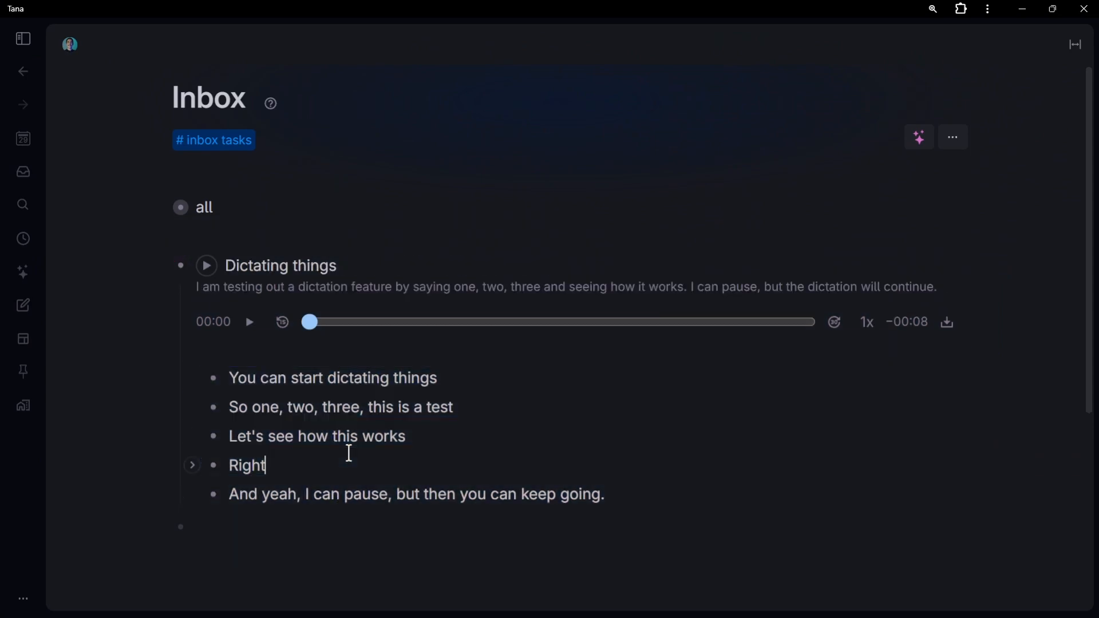
{"action": "double_click", "coordinate": [279, 265]}
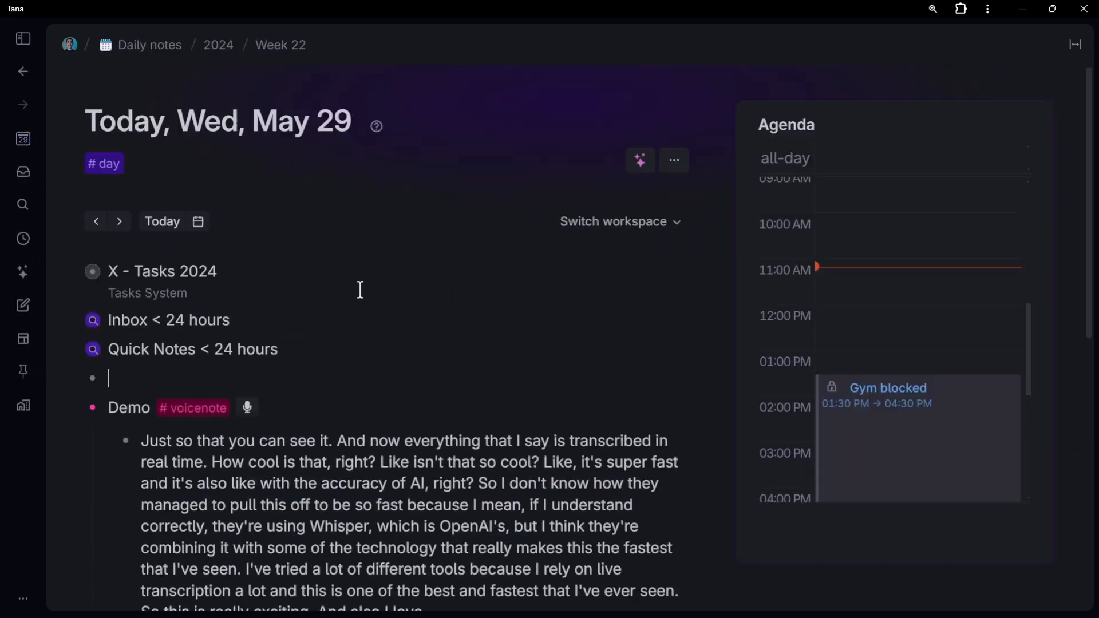
{"action": "scroll", "scroll_direction": "down", "scroll_amount": 3}
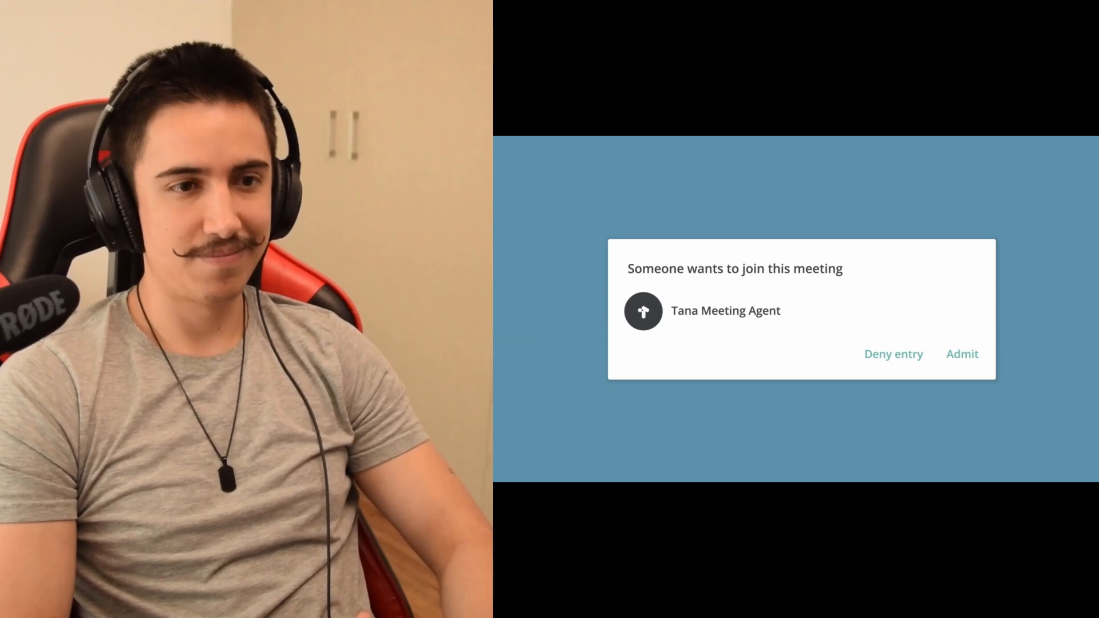
Admit the Tana Meeting Agent and view the Weekly Growth Meeting note with its attendees.
{"action": "left_click", "coordinate": [961, 353]}
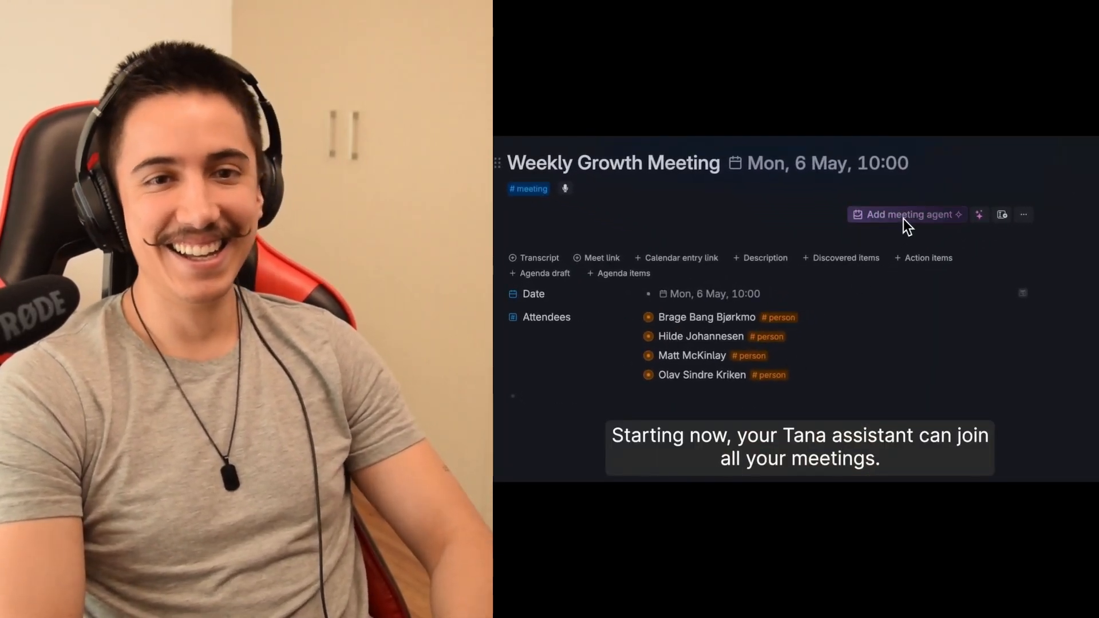
Have the meeting agent process the meeting and review transcript, discovered items, action items and summary.
{"action": "left_click", "coordinate": [905, 214]}
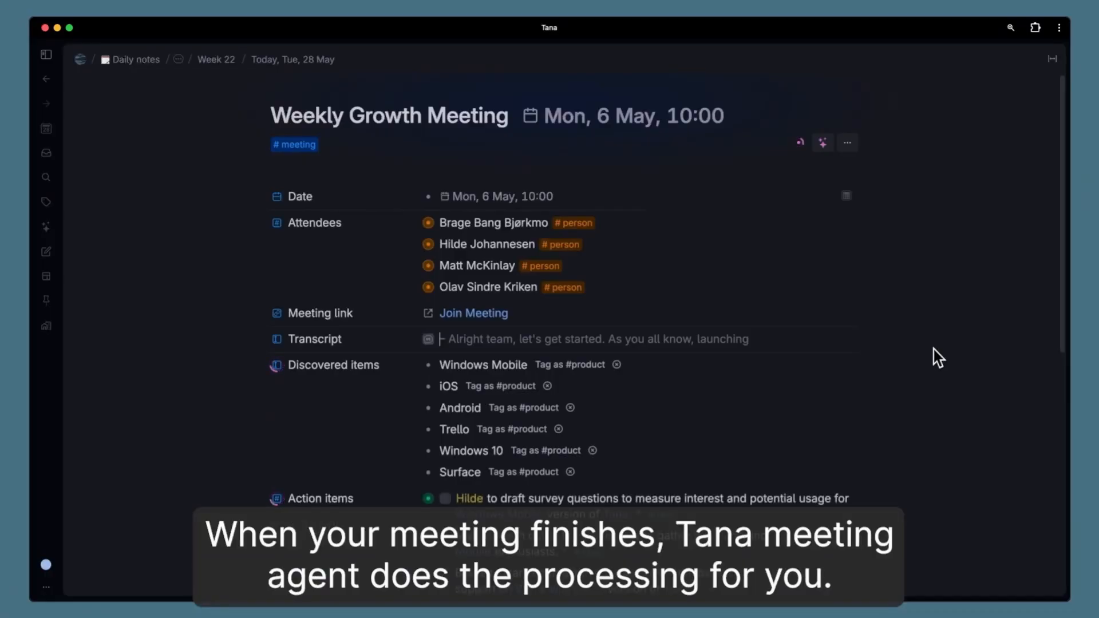
{"action": "scroll", "scroll_direction": "down", "scroll_amount": 3}
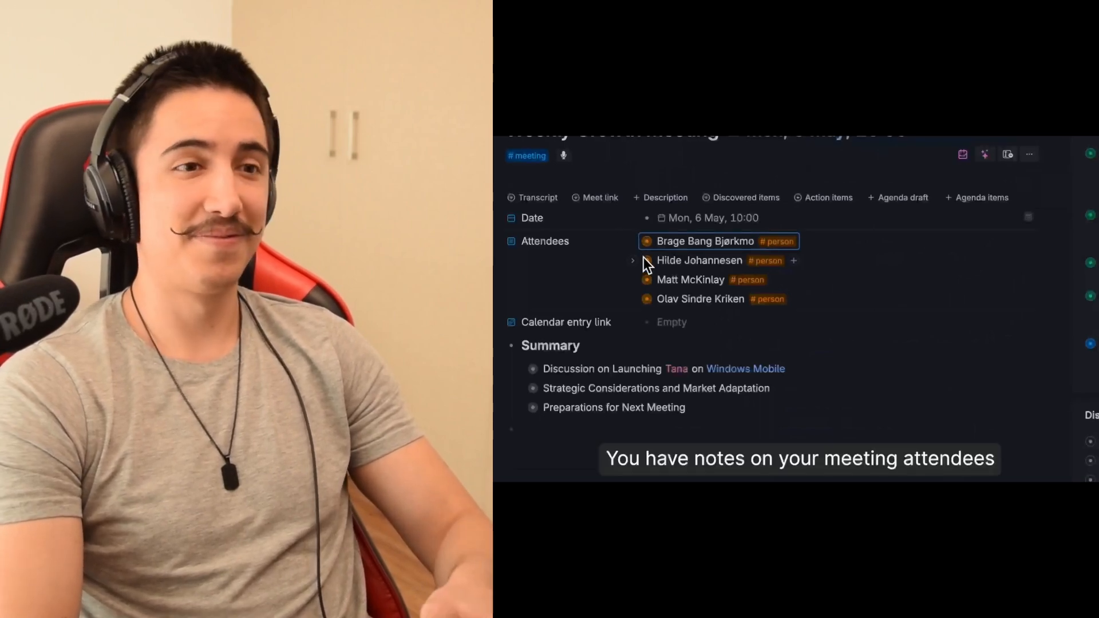
View an attendee's #person note and bring up an empty AI prompt field.
{"action": "left_click", "coordinate": [698, 260]}
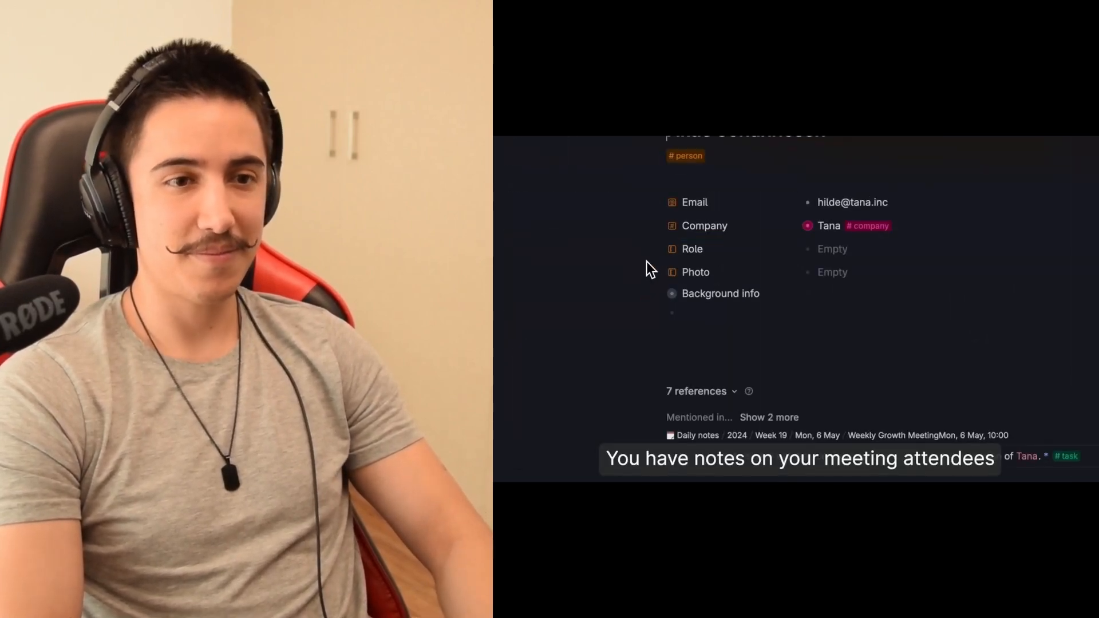
{"action": "left_click", "coordinate": [671, 293]}
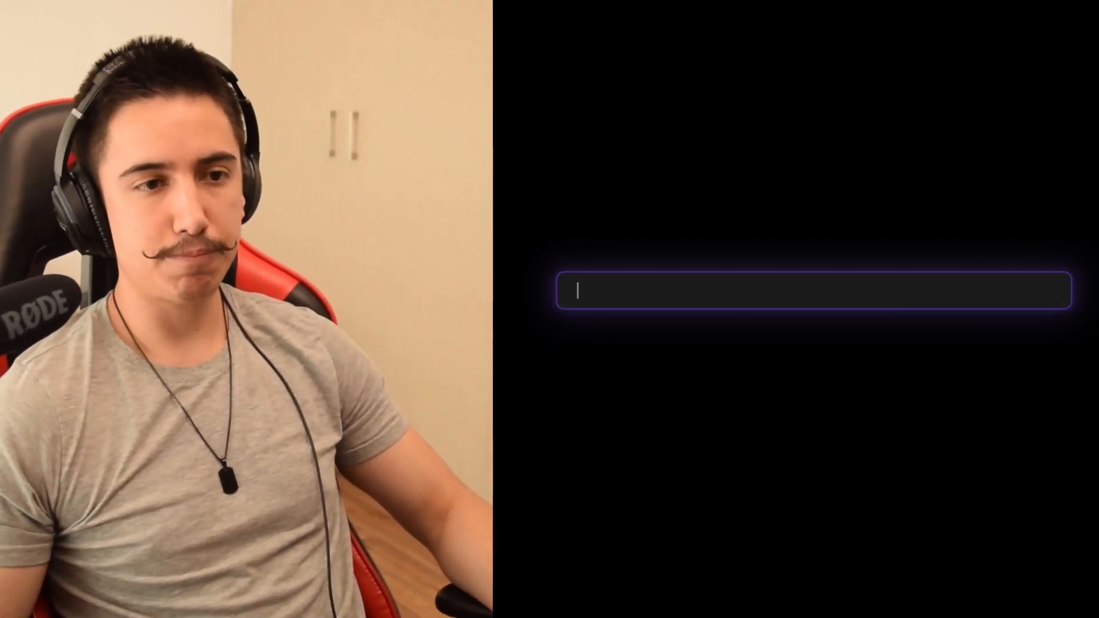
Enter 'I'm showing off Tana AI', then ask the AI chat to 'List 5 great books on…'.
{"action": "type", "text": "I'm showing off Tana AI"}
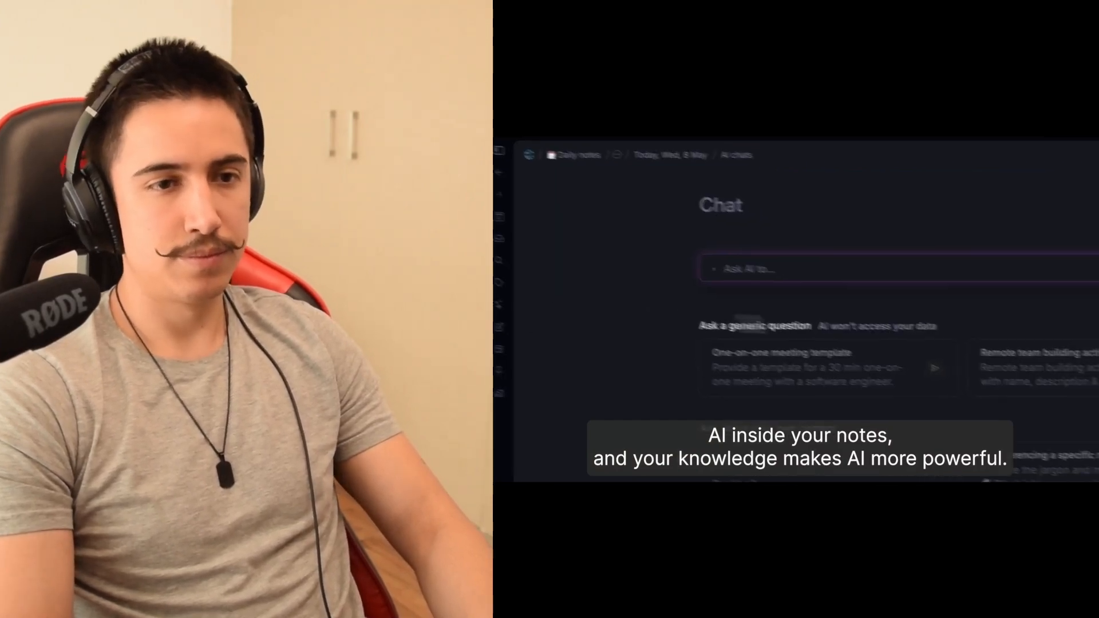
{"action": "type", "text": "List 5 great books on"}
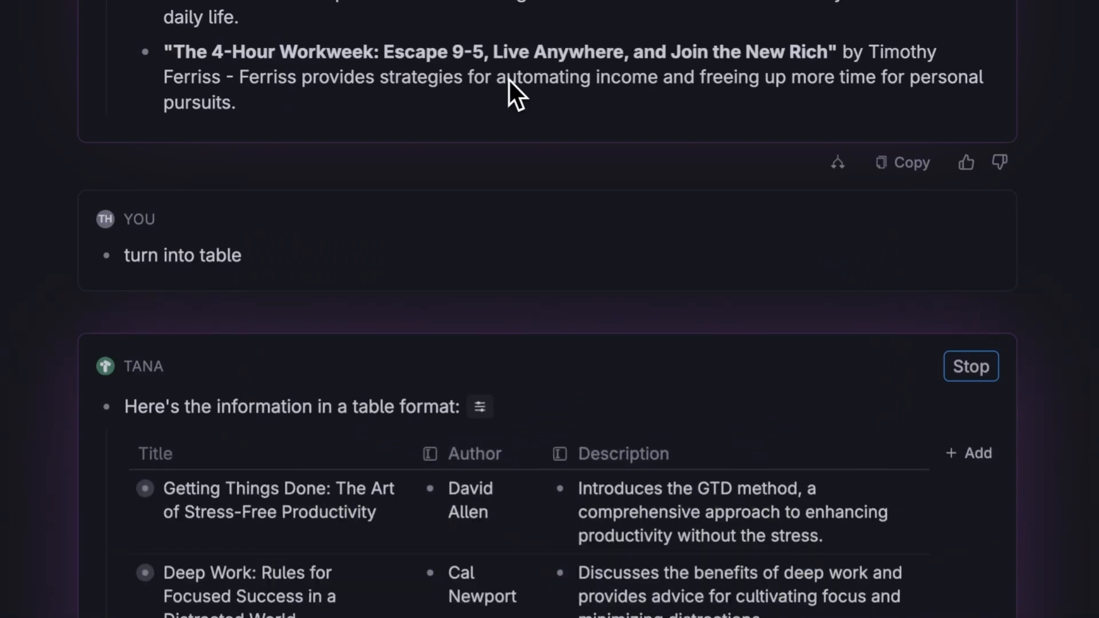
Turn the AI book list into a Title/Author/Description table and tag its rows #book.
{"action": "scroll", "scroll_direction": "down", "scroll_amount": 3}
{"action": "type", "text": "Add tag #book"}
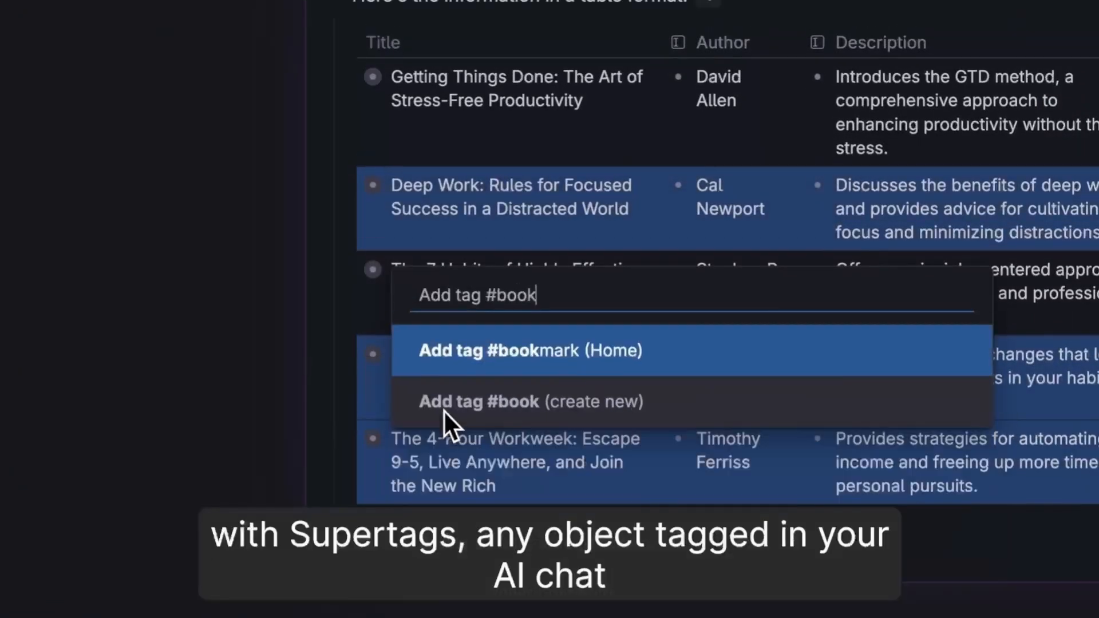
{"action": "left_click", "coordinate": [529, 351]}
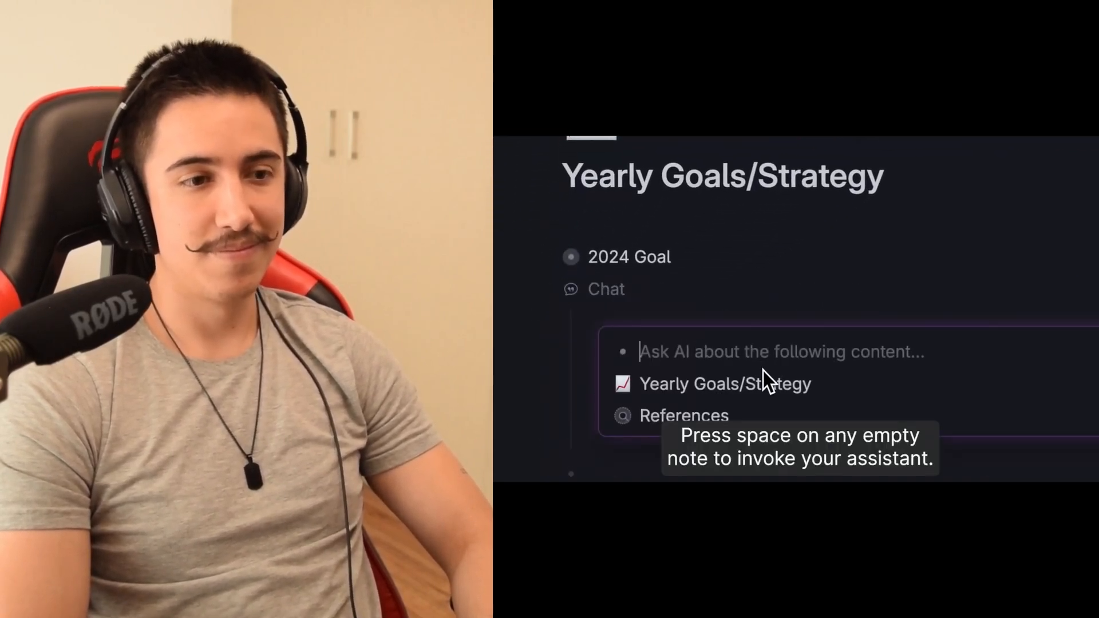
Ask the AI on the Yearly Goals/Strategy note which investors to approach based on the goals.
{"action": "type", "text": "Based on our goals, which investors should we talk to for our serie"}
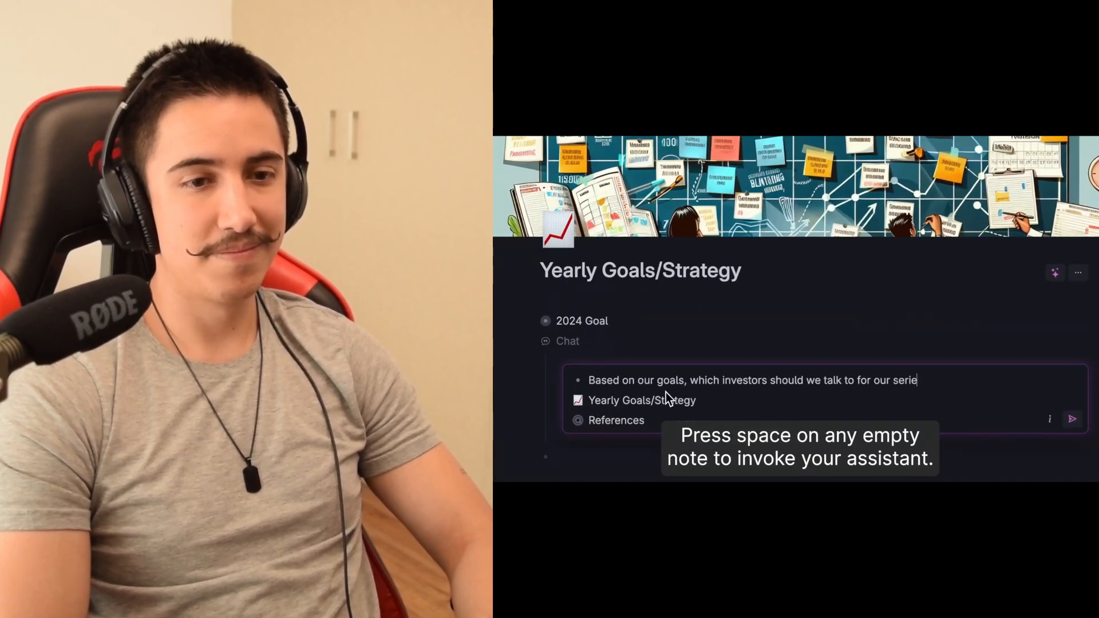
{"action": "left_click", "coordinate": [1069, 419]}
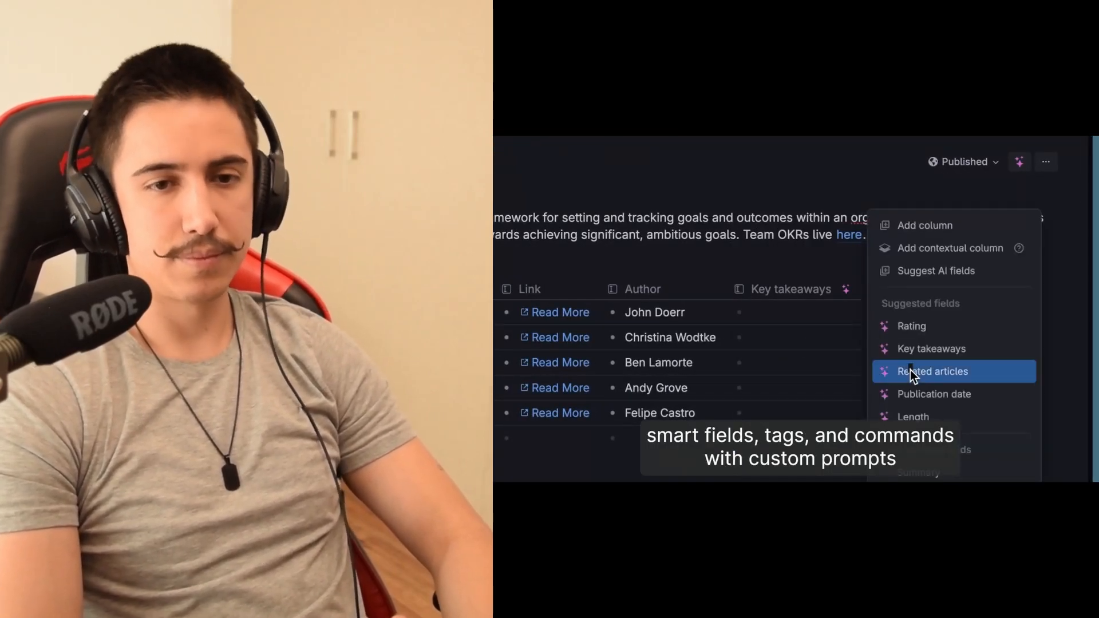
Dismiss the column options, keep the Key takeaways AI column, and start adding another column.
{"action": "left_click", "coordinate": [933, 371]}
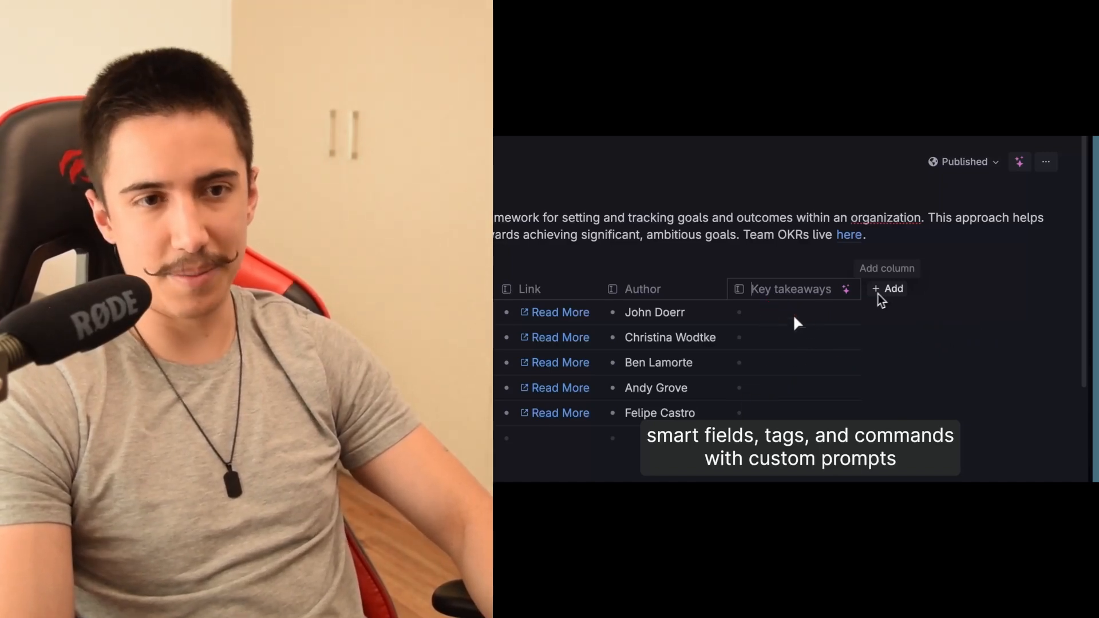
{"action": "left_click", "coordinate": [888, 289]}
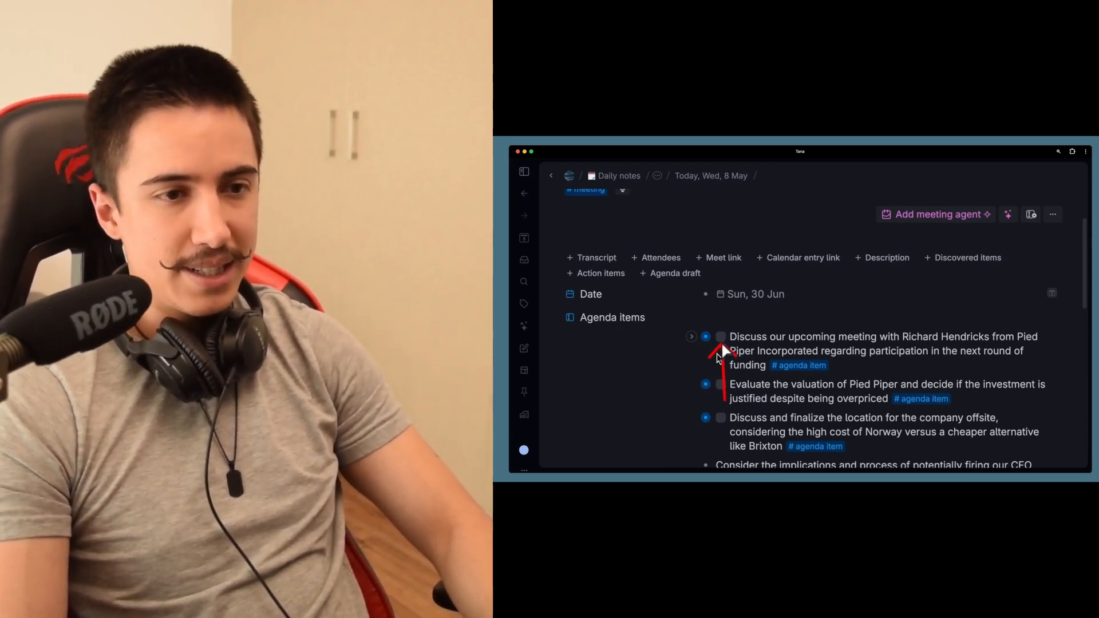
{"action": "mouse_move", "coordinate": [722, 435]}
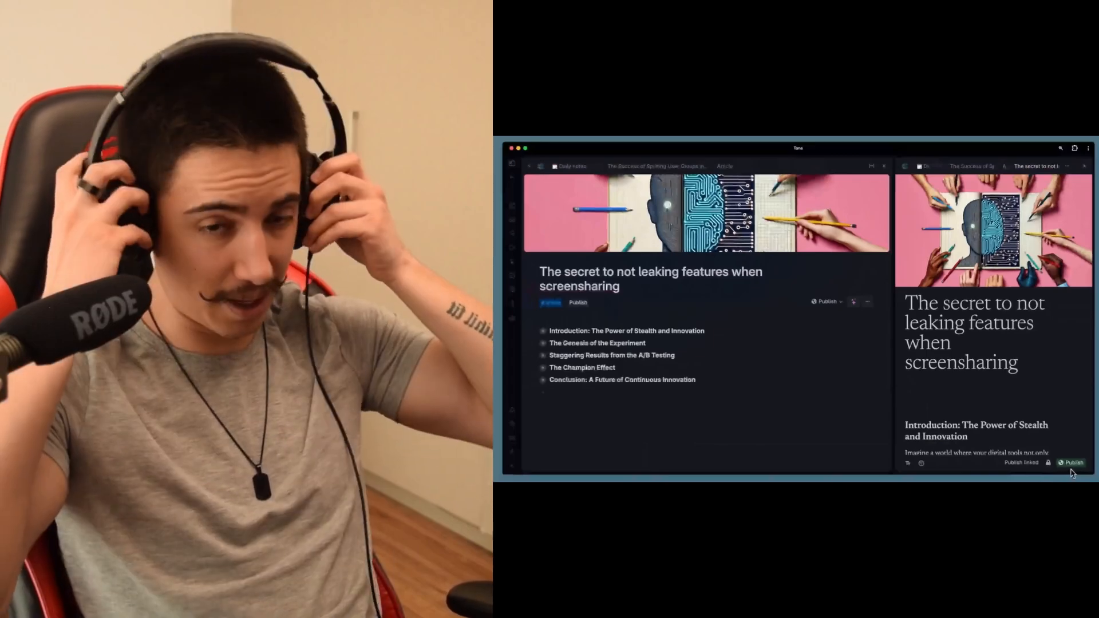
Publish the screensharing article as a web page from the preview panel.
{"action": "left_click", "coordinate": [1072, 462]}
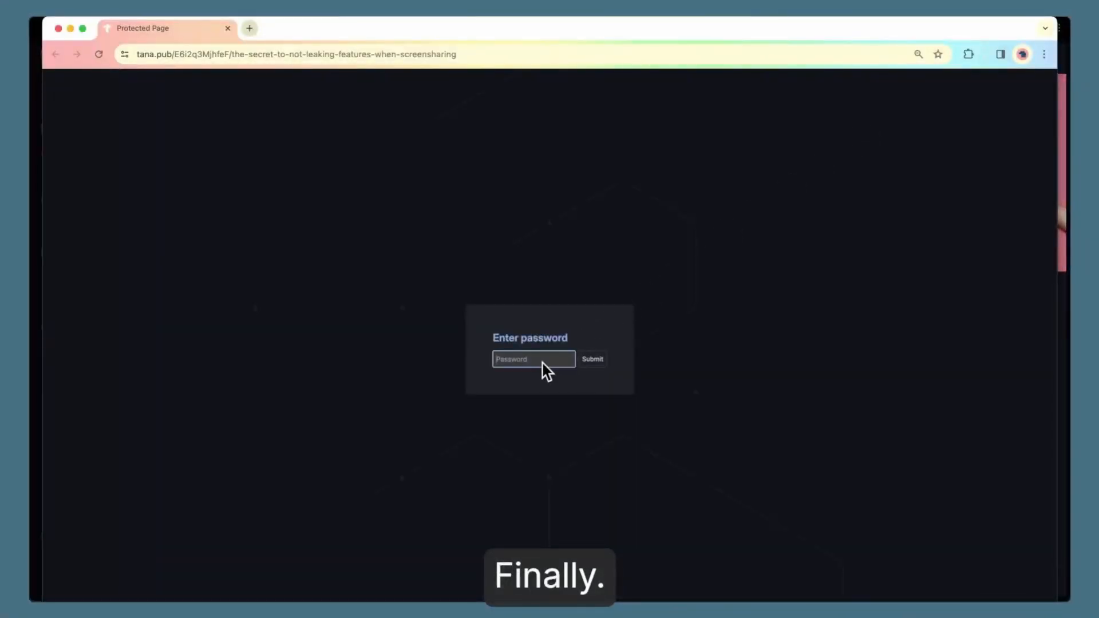
Focus the Enter password field on the published tana.pub page.
{"action": "left_click", "coordinate": [592, 359]}
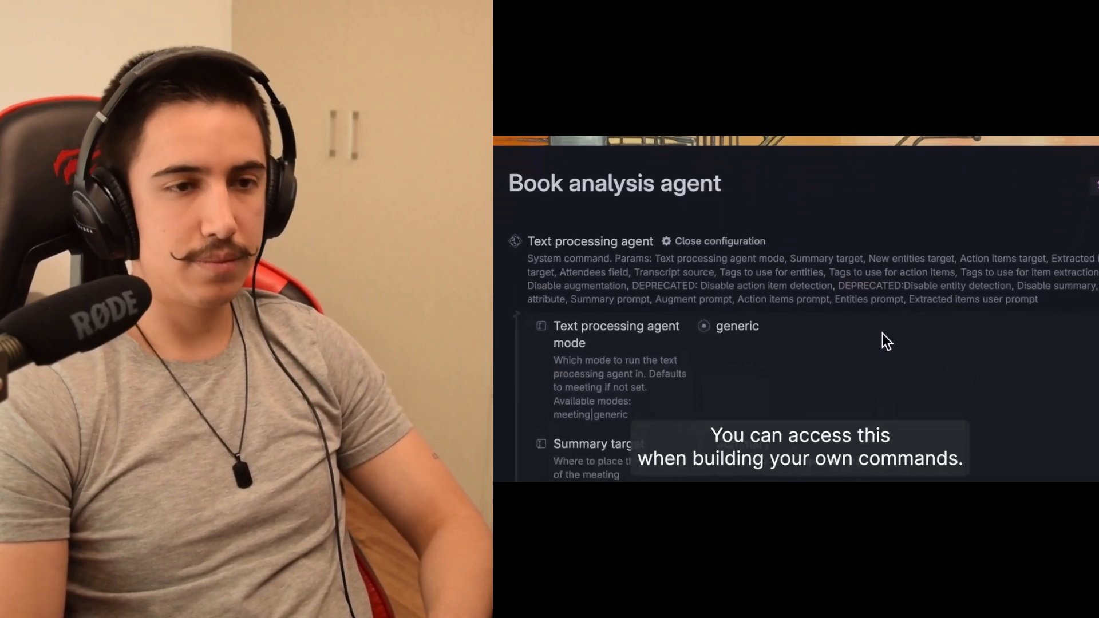
View the voice note's Action Items, then its New Items listing Moa, Hilde and Fei.
{"action": "scroll", "scroll_direction": "down", "scroll_amount": 3}
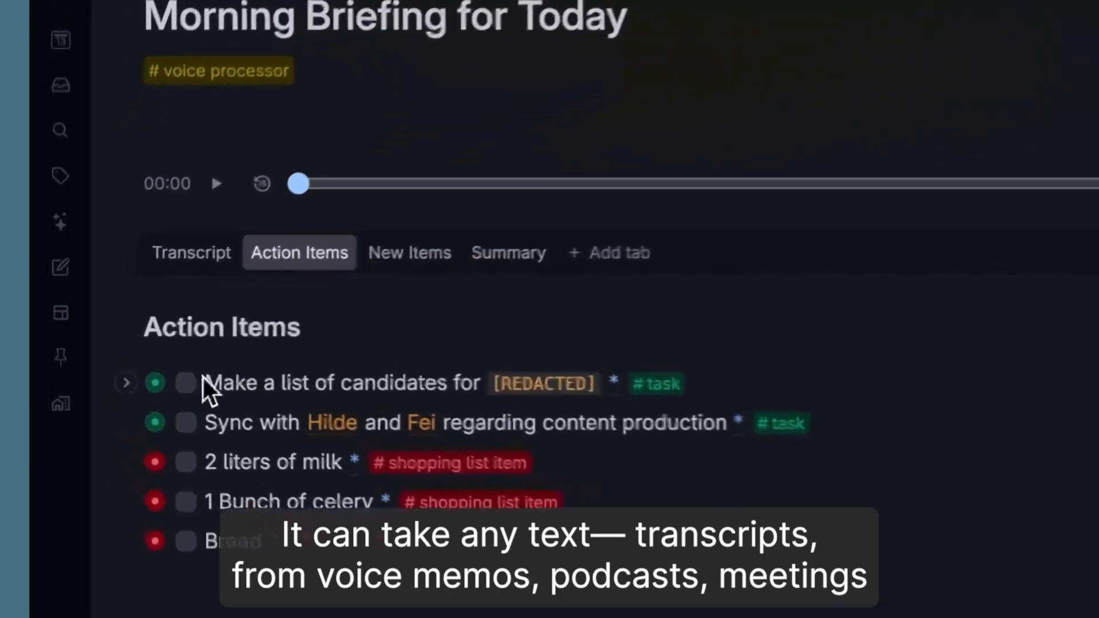
{"action": "left_click", "coordinate": [410, 252]}
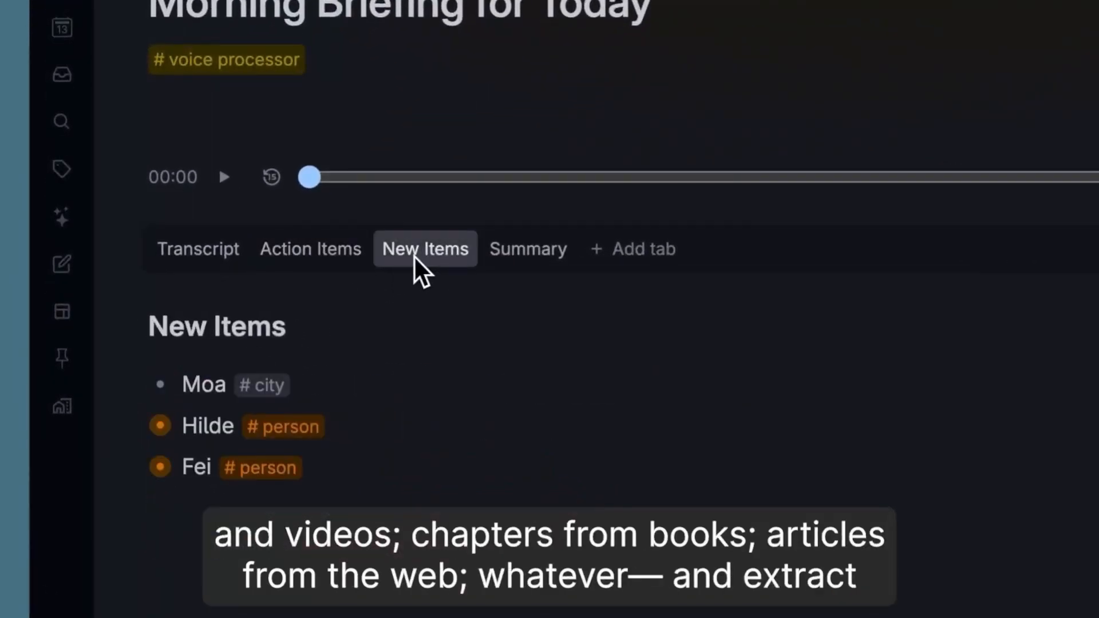
{"action": "left_click", "coordinate": [528, 248]}
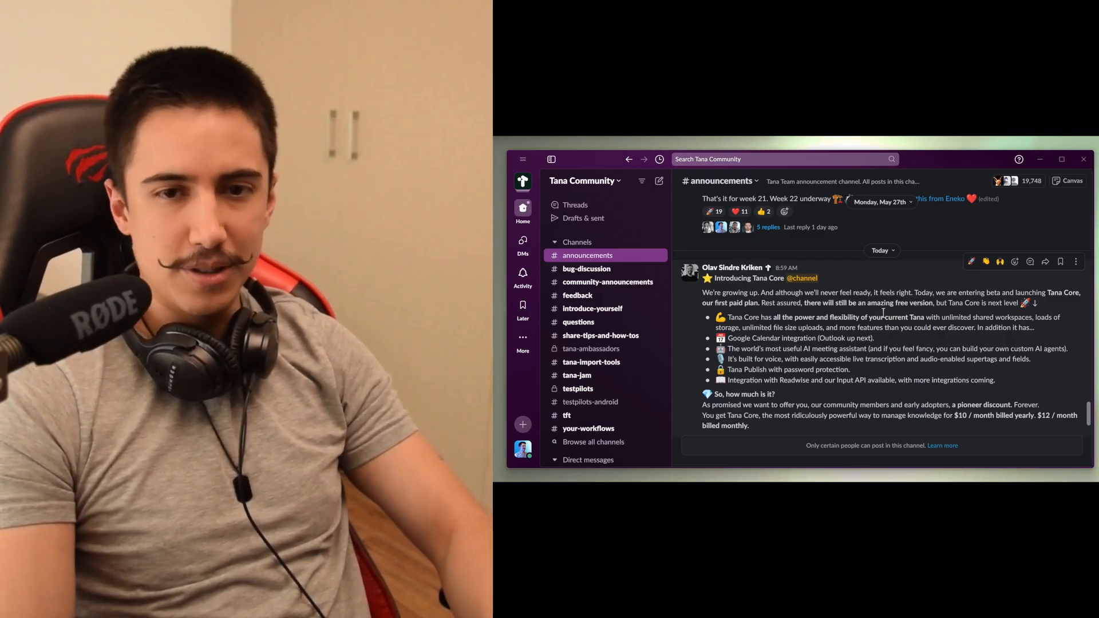
Scroll #announcements to the Tana Core post and select 'pioneer discount' in the pricing.
{"action": "scroll", "scroll_direction": "down", "scroll_amount": 3}
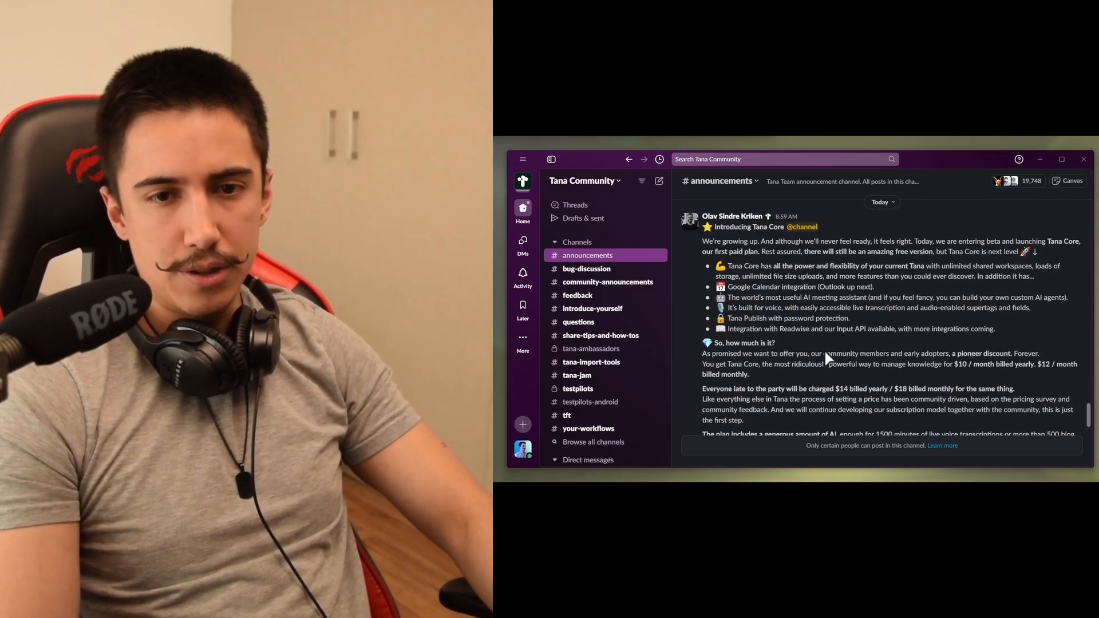
{"action": "scroll", "scroll_direction": "down", "scroll_amount": 3}
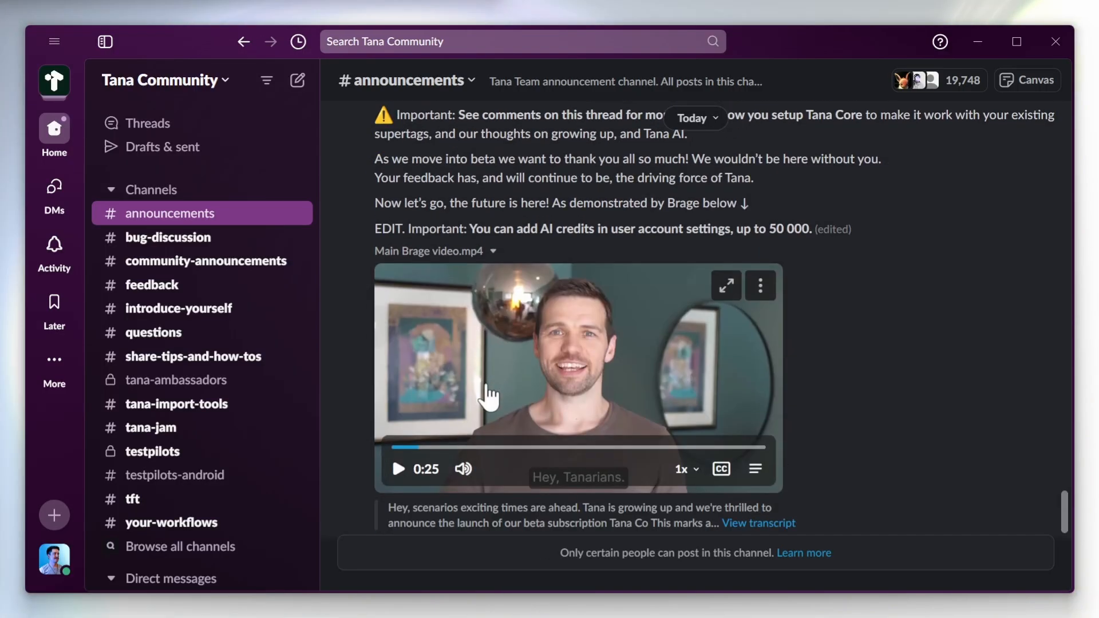
{"action": "scroll", "scroll_direction": "down", "scroll_amount": 3}
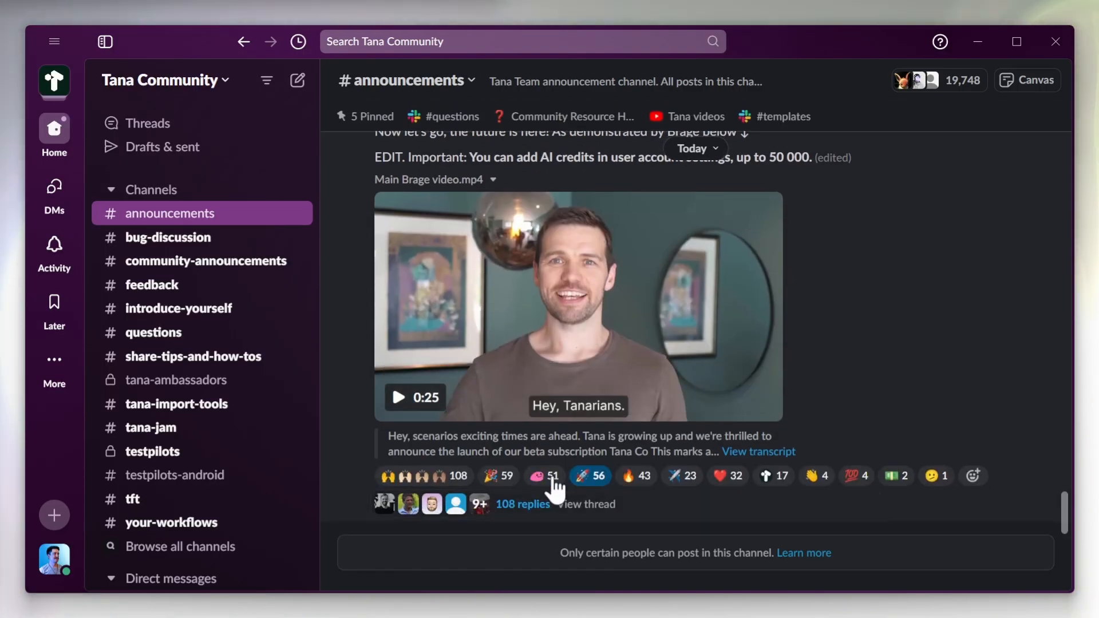
{"action": "left_click", "coordinate": [544, 477]}
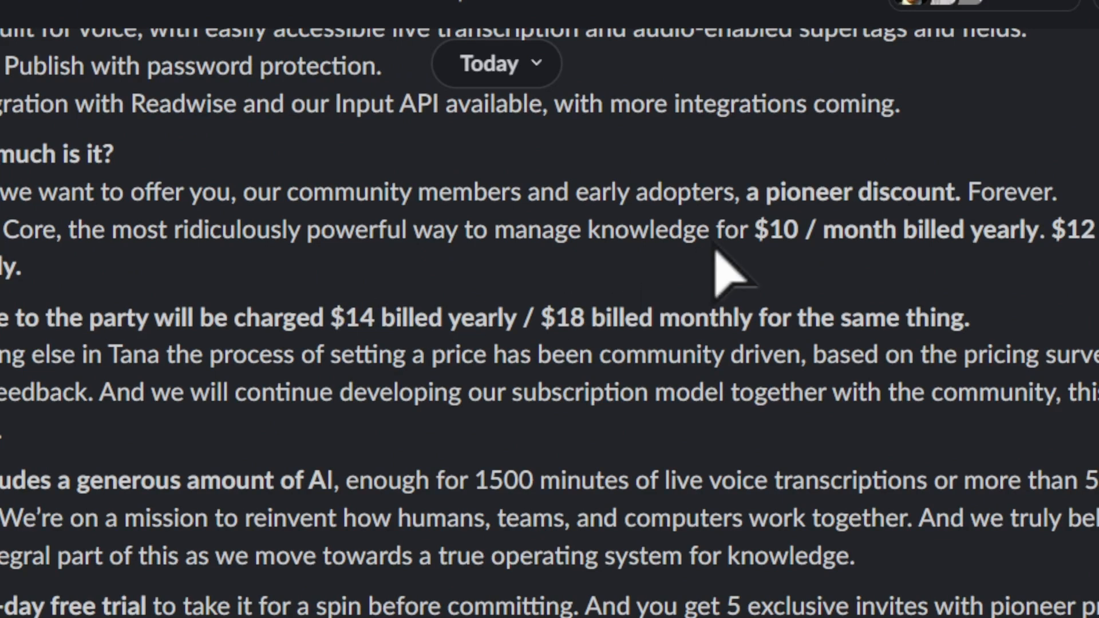
{"action": "double_click", "coordinate": [858, 192]}
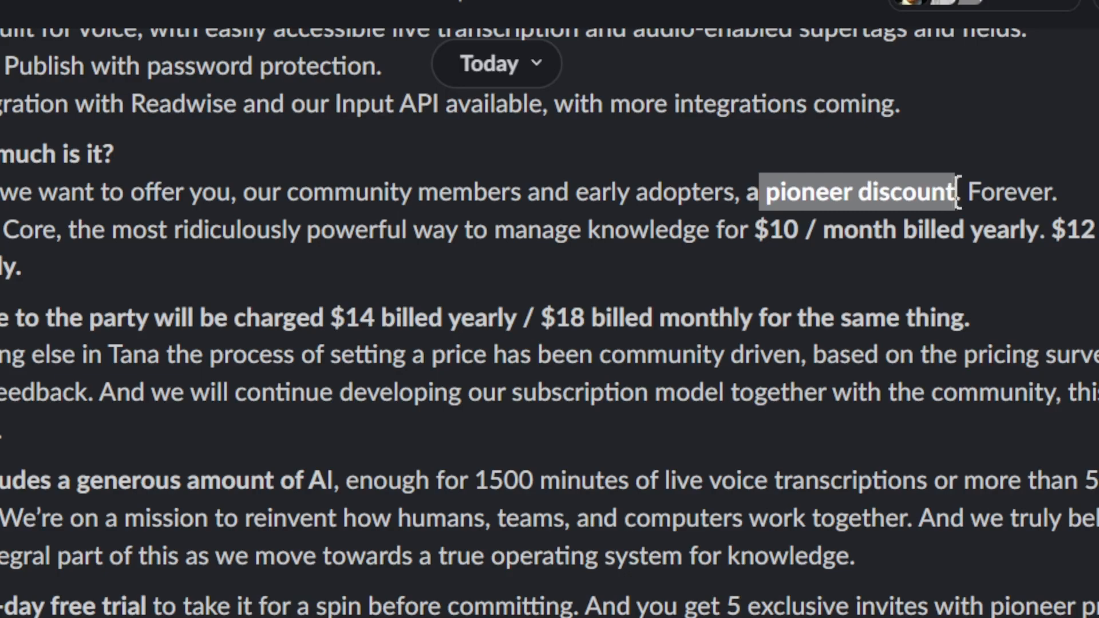